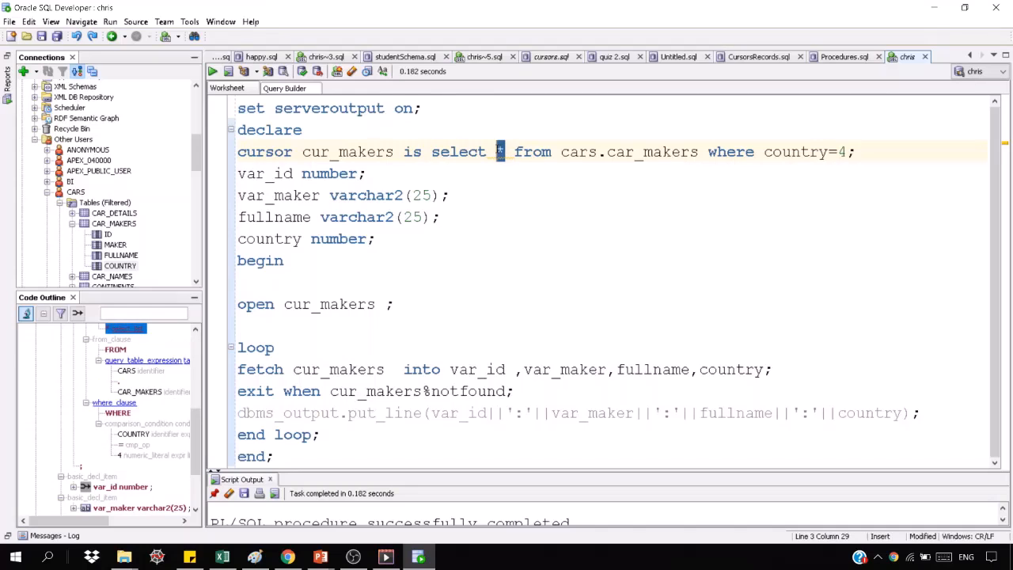
mouse_move(317, 292)
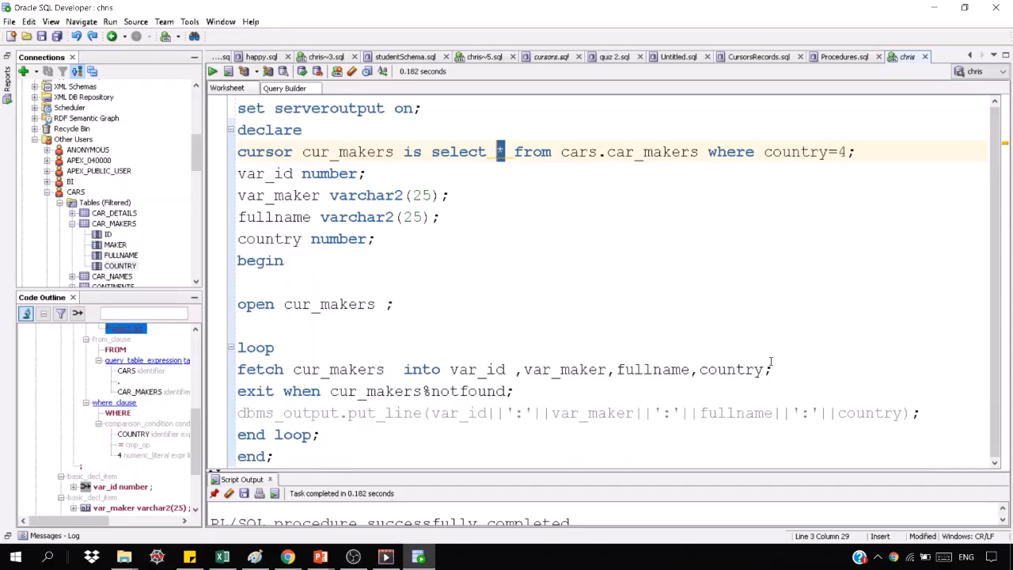
mouse_move(826, 364)
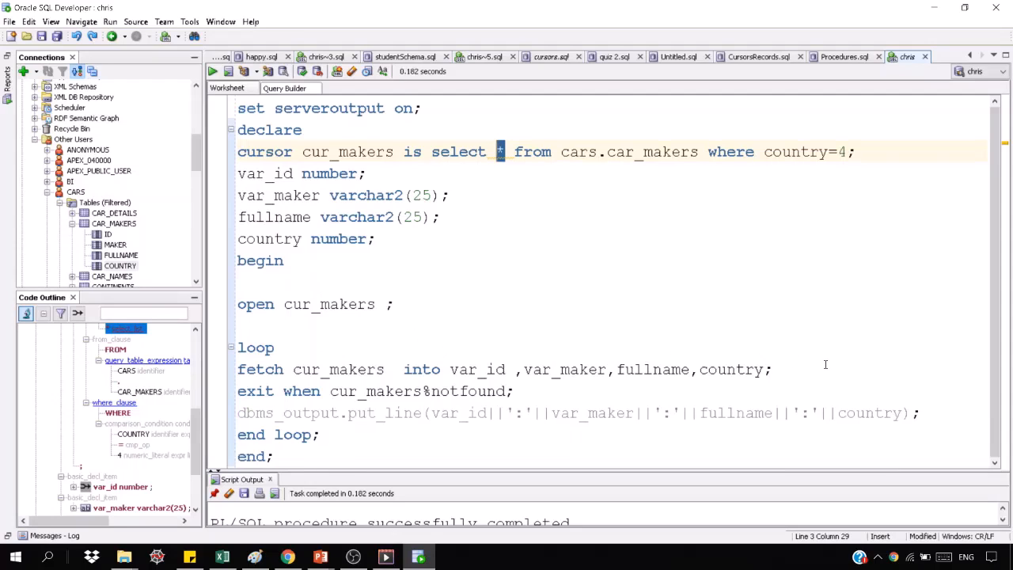
mouse_move(630, 296)
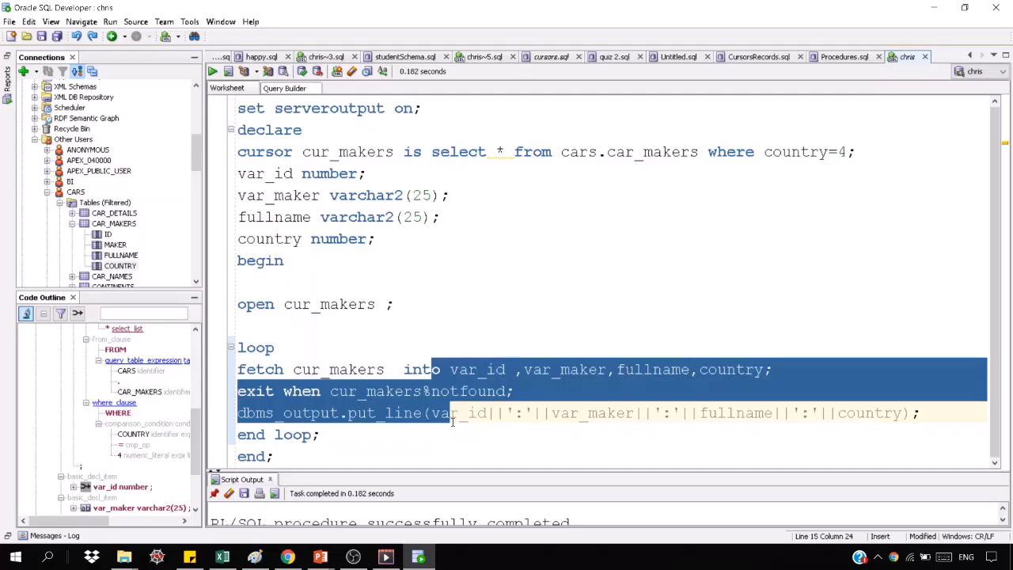
Review the fetch loop and begin a new declaration line below the cur_makers cursor.
click(498, 152)
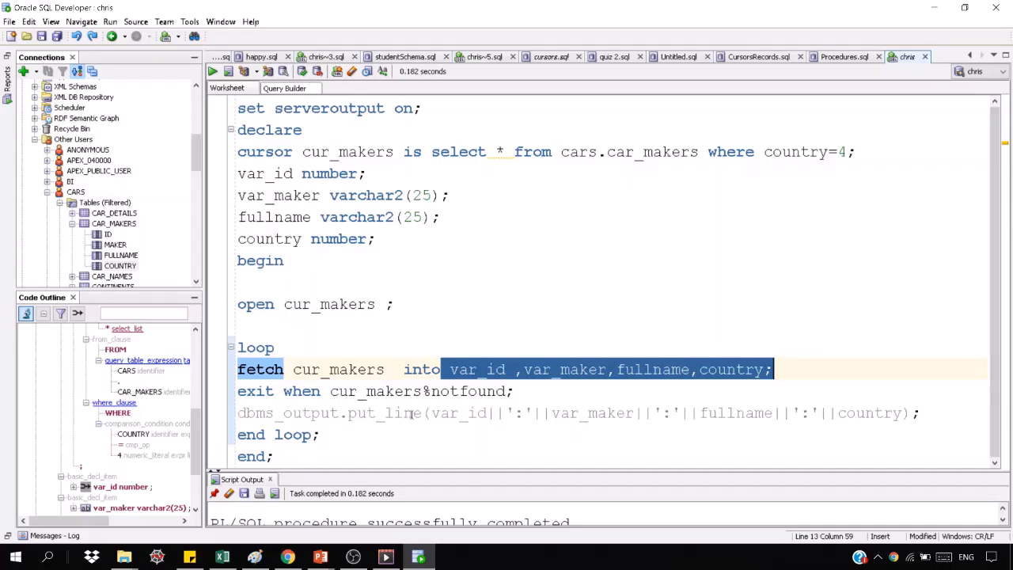
click(568, 411)
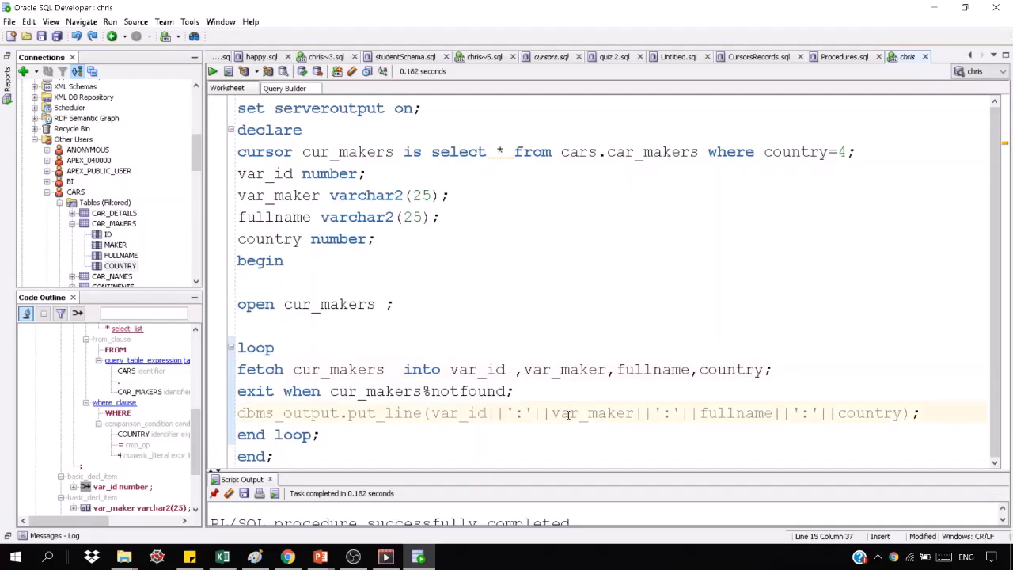
click(239, 173)
text(r)
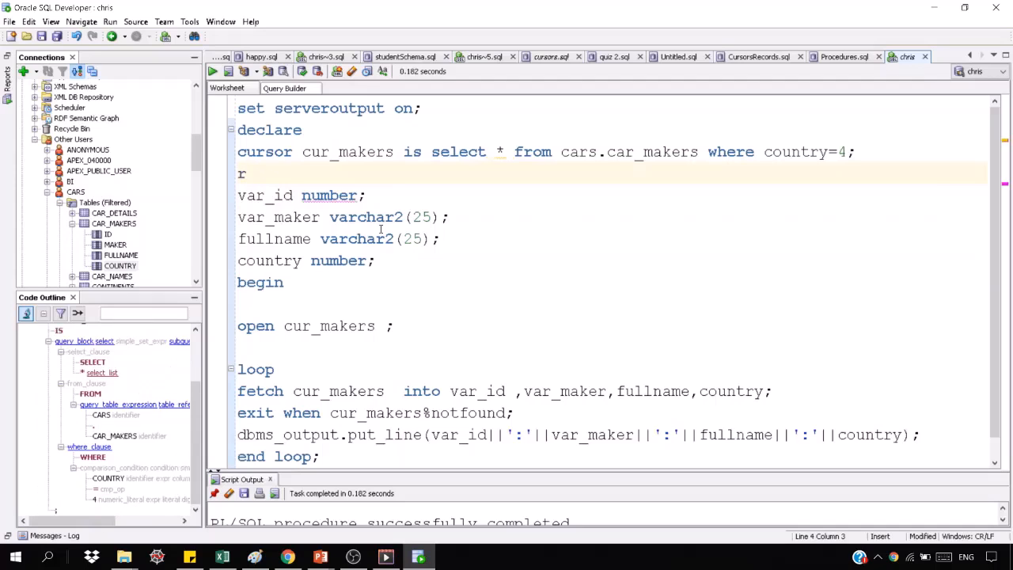
Write 'type rec_makers is record(' to start the record type declaration.
text(ype)
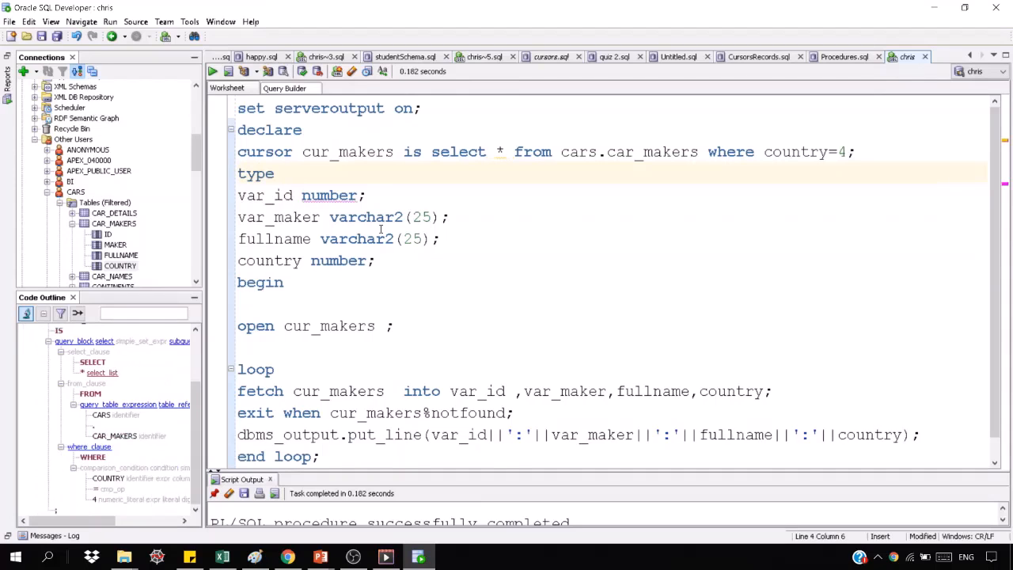
text(r)
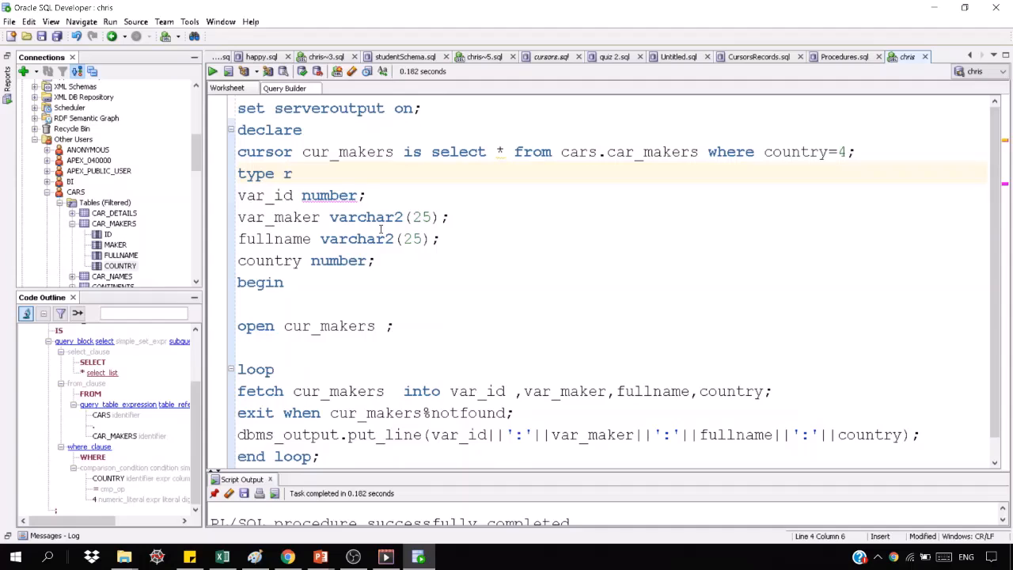
text(ec_makers)
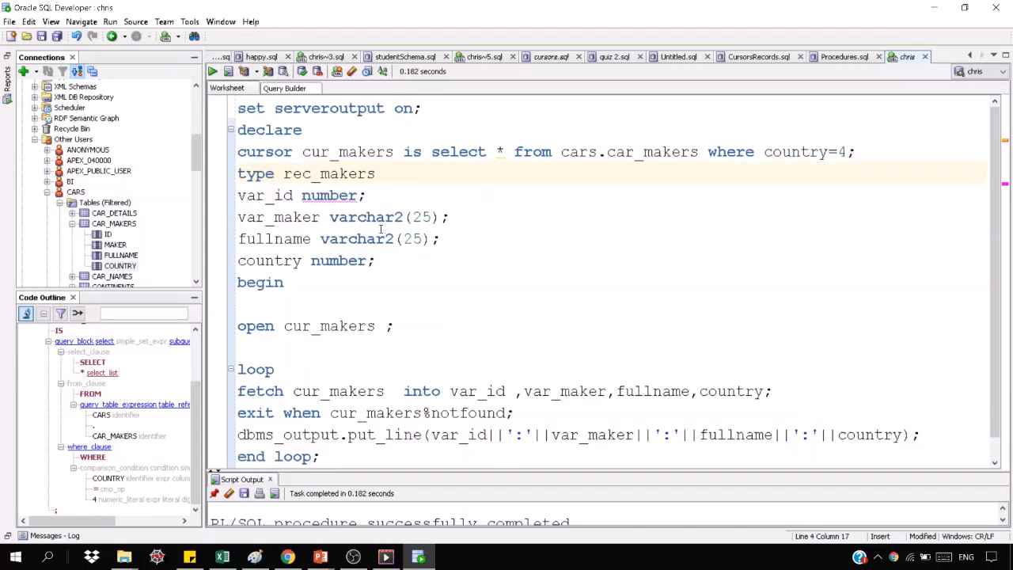
text(reco)
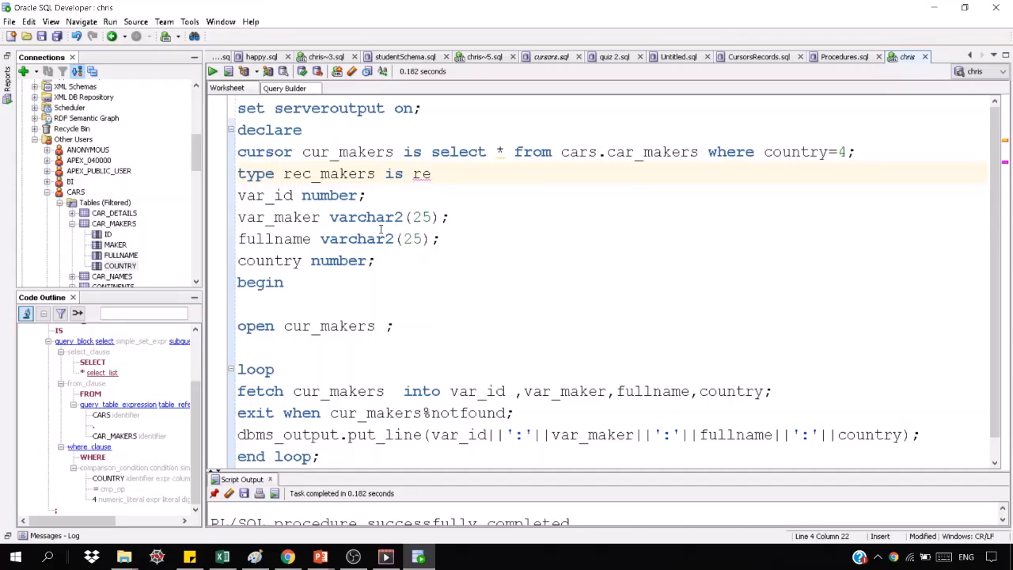
text(cord)
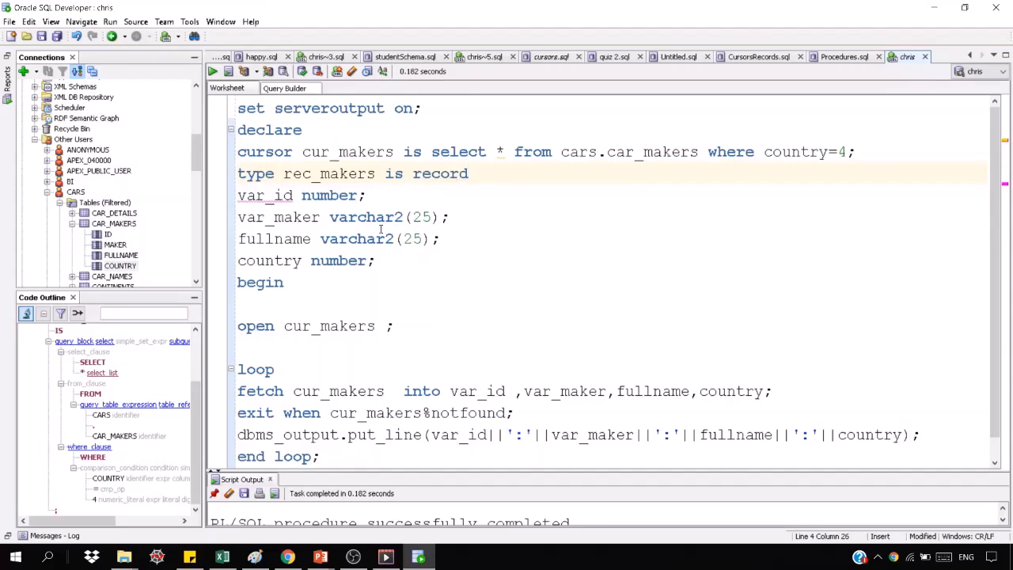
text(()
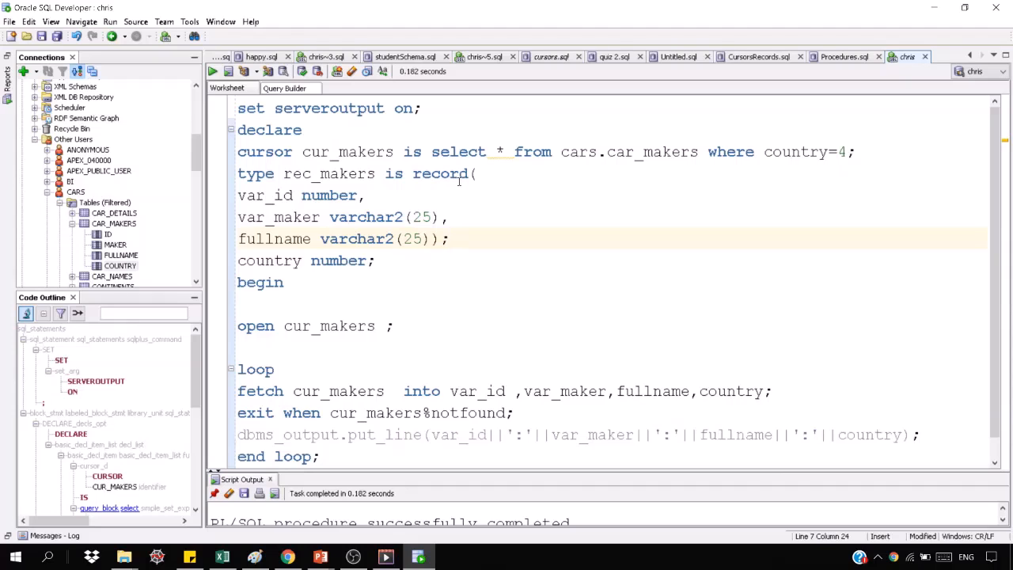
Fold var_id, var_maker, fullname and country into the record's field list, removing the stray semicolon.
click(238, 196)
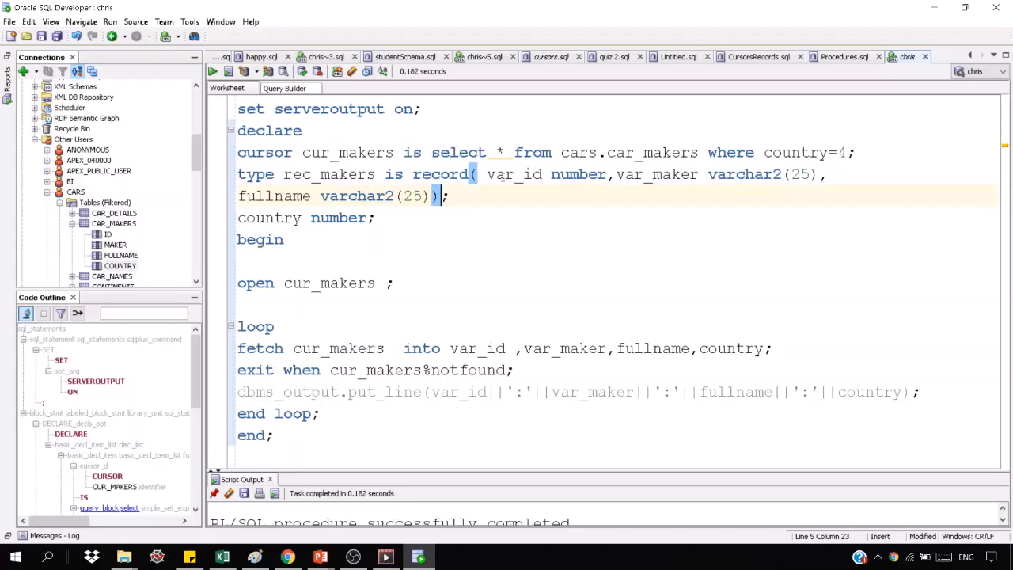
double_click(345, 174)
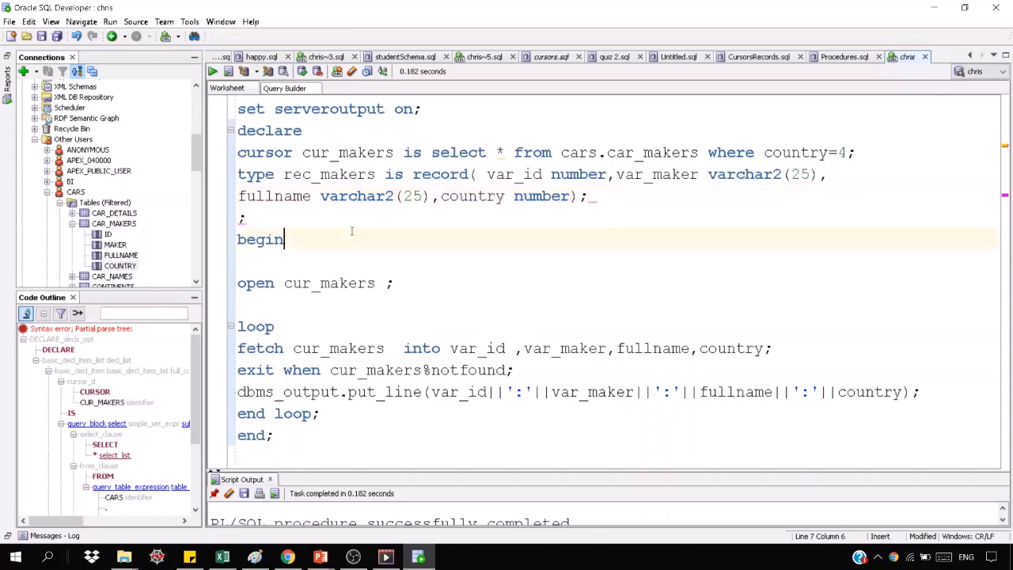
double_click(259, 239)
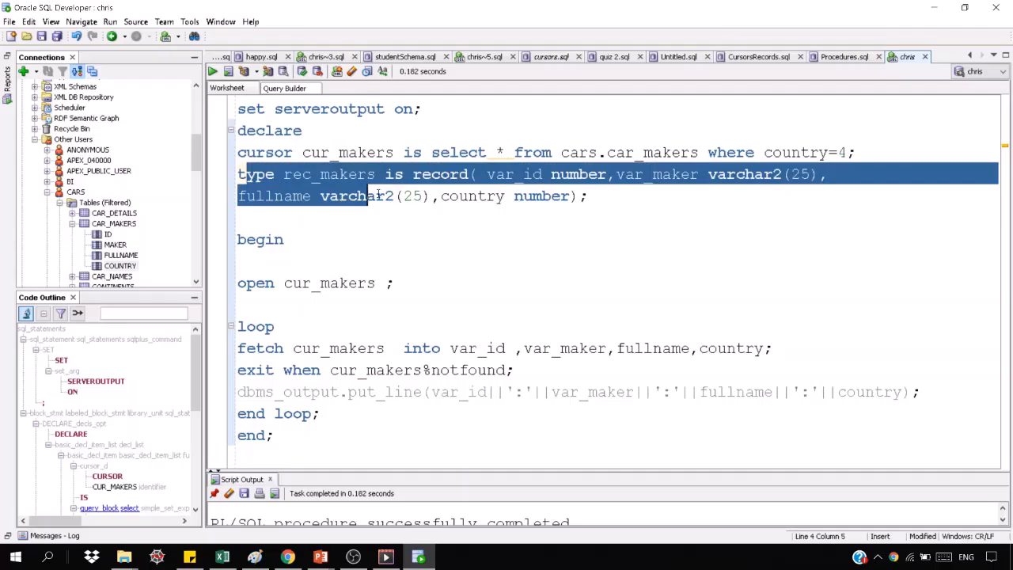
Declare 'r1 rec_makers;' on the empty line before begin.
click(360, 220)
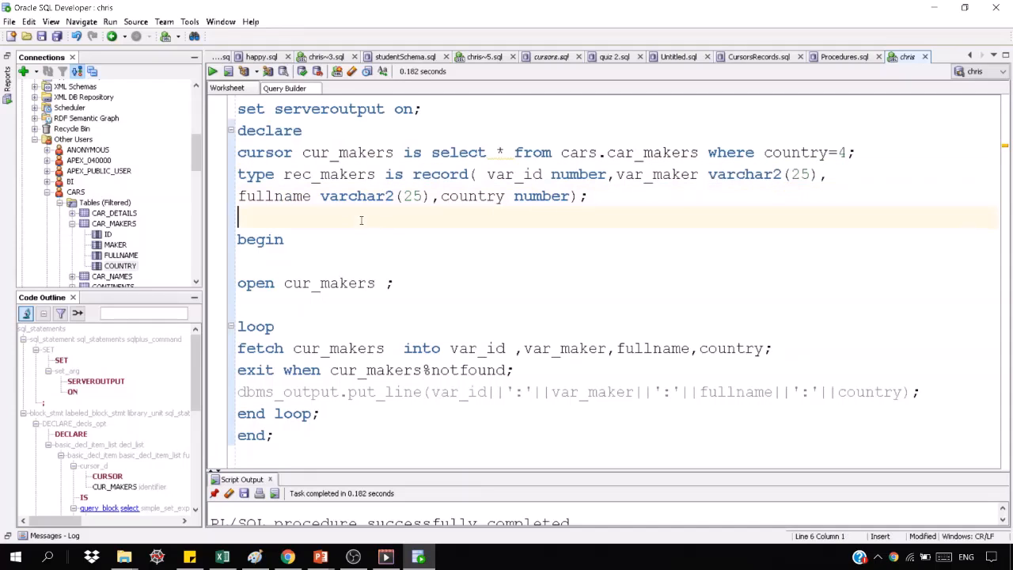
text(r)
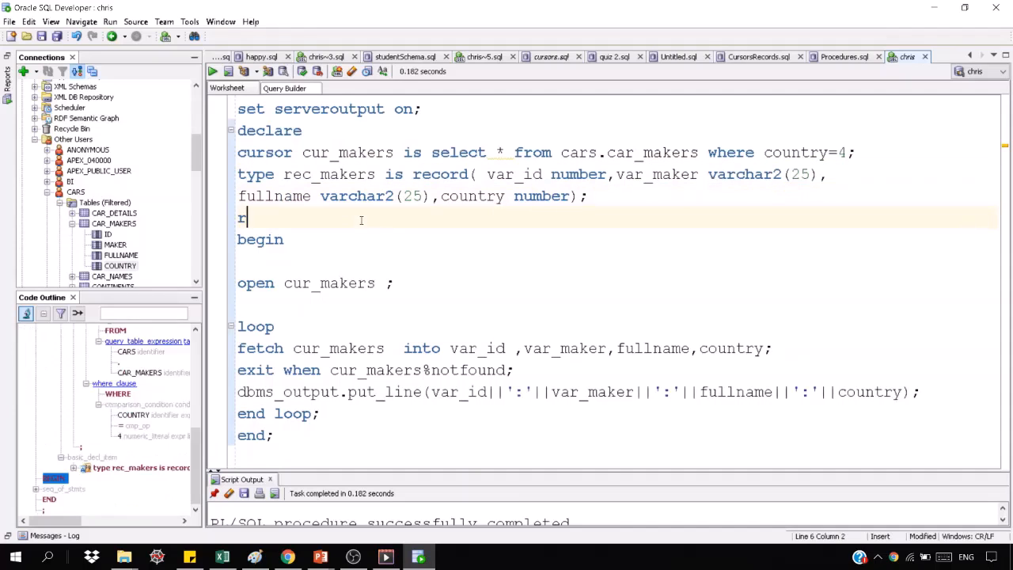
text(1 r)
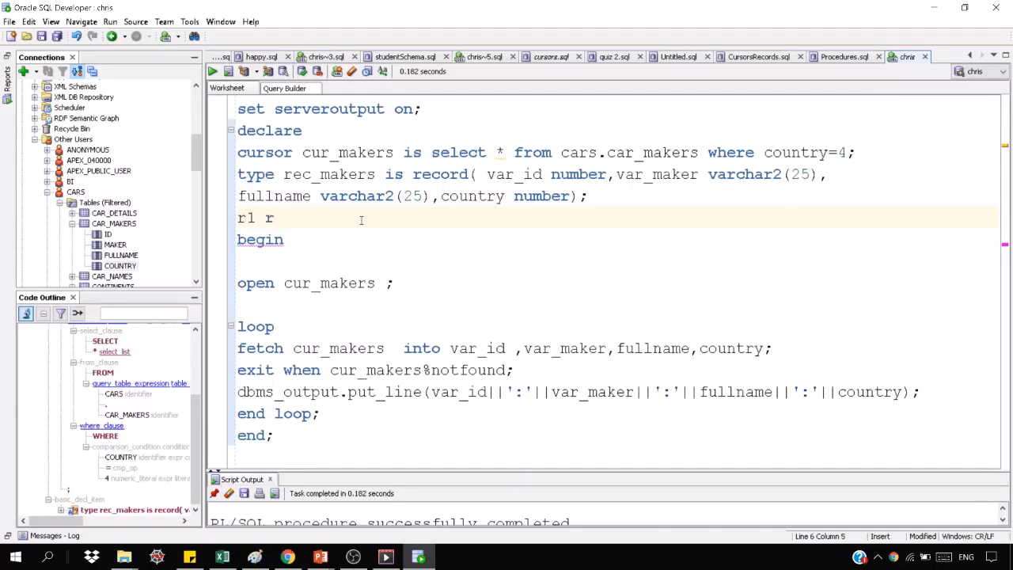
text(ec_make)
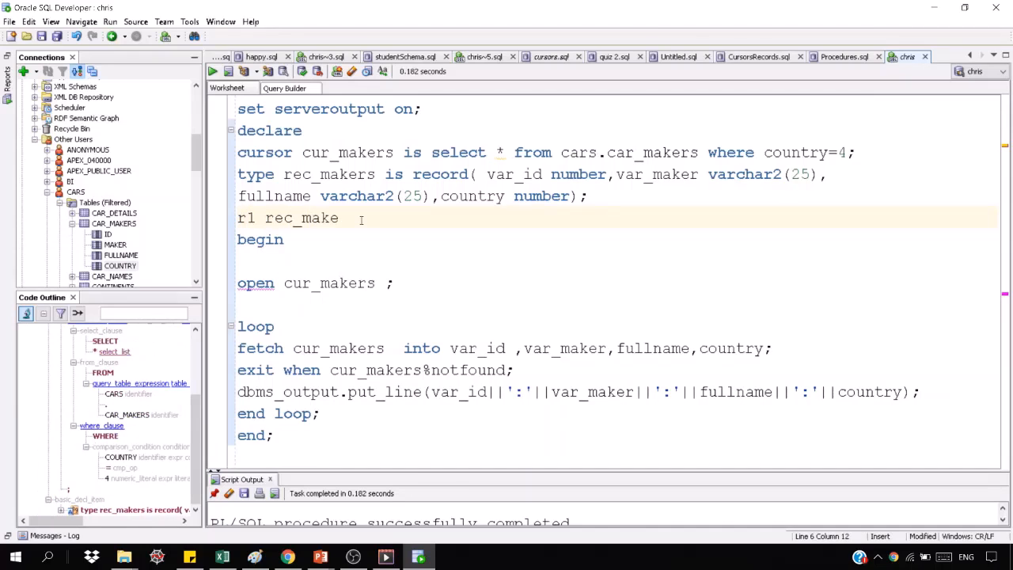
text(rs;)
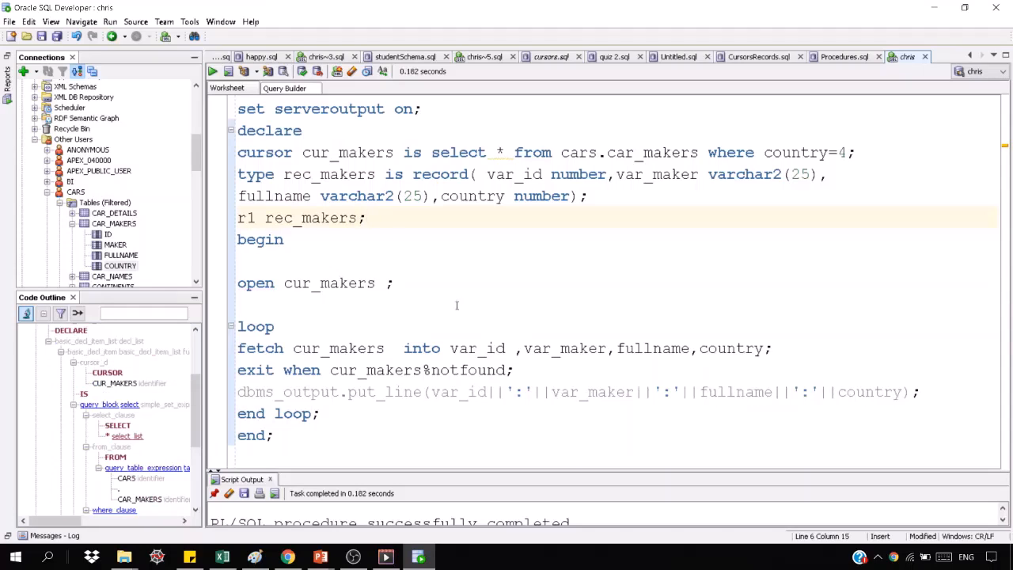
Replace the fetch target variable list with r1 and review the record's var_maker field.
drag(449, 348, 603, 349)
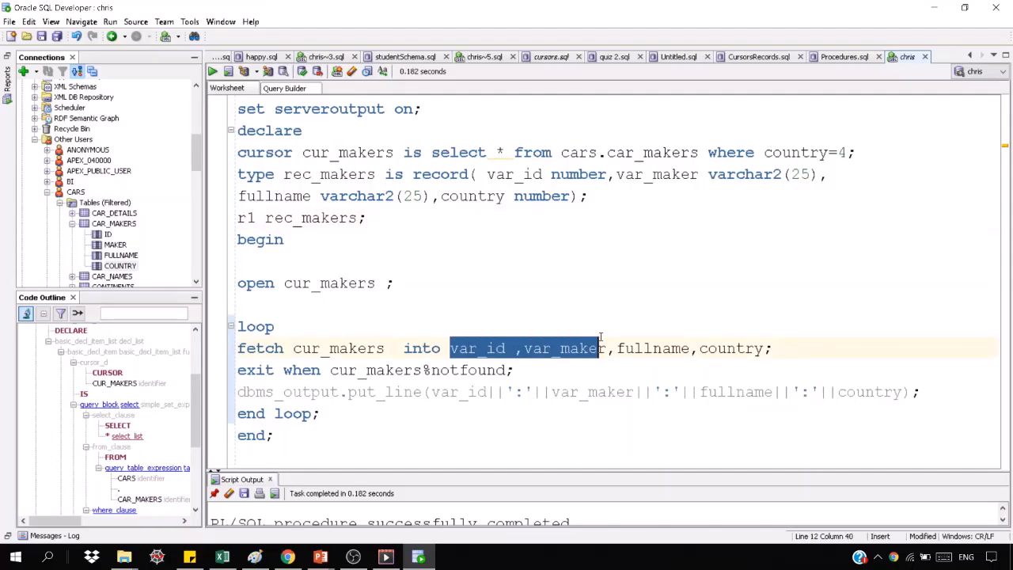
text(r_makers  into r;)
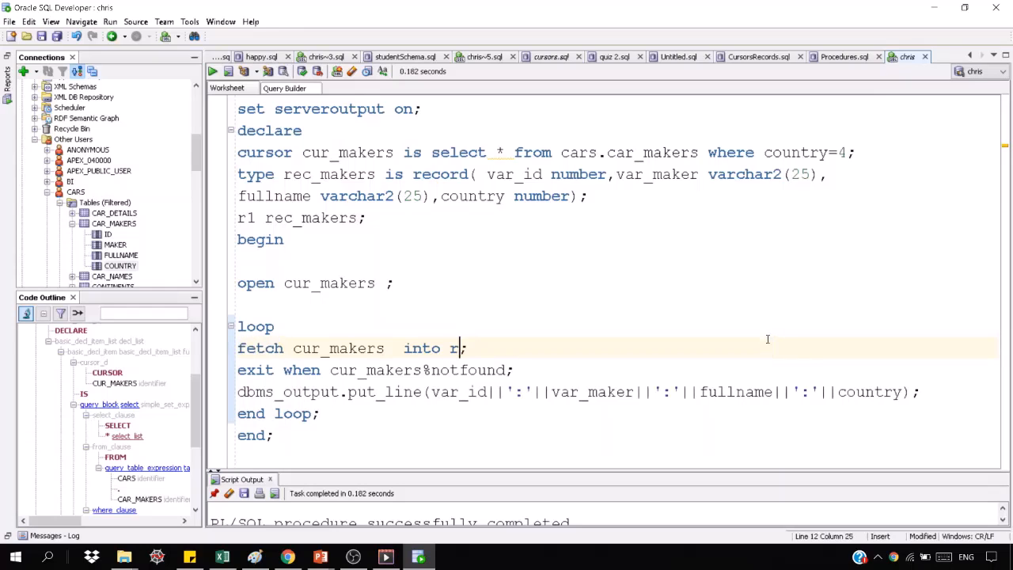
text(1)
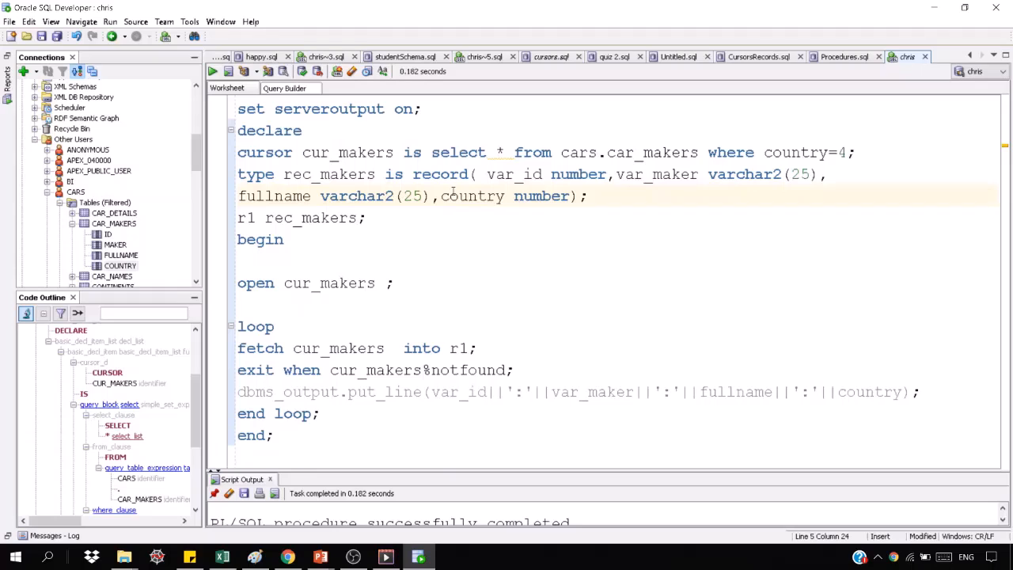
click(261, 348)
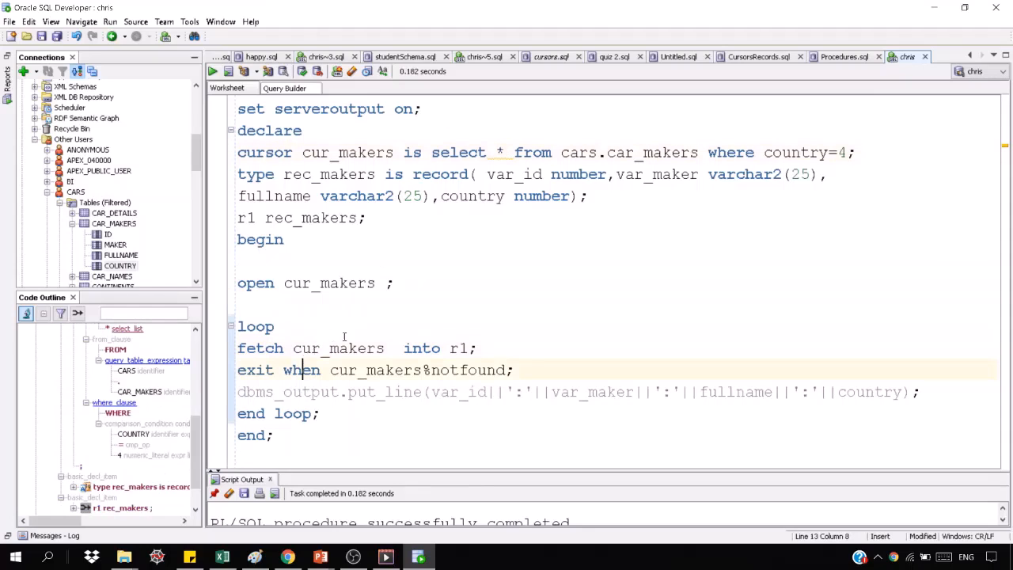
double_click(657, 174)
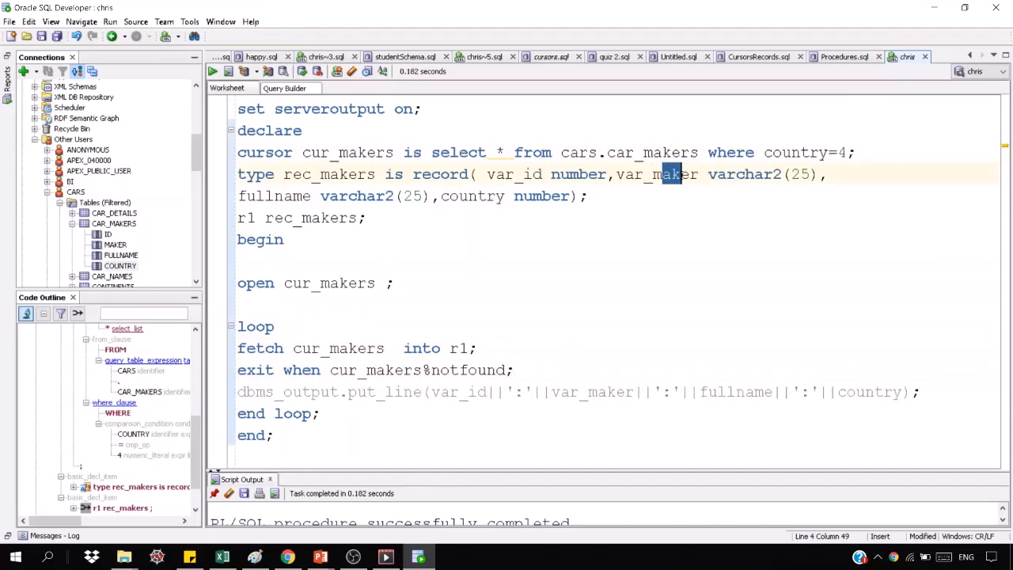
click(452, 196)
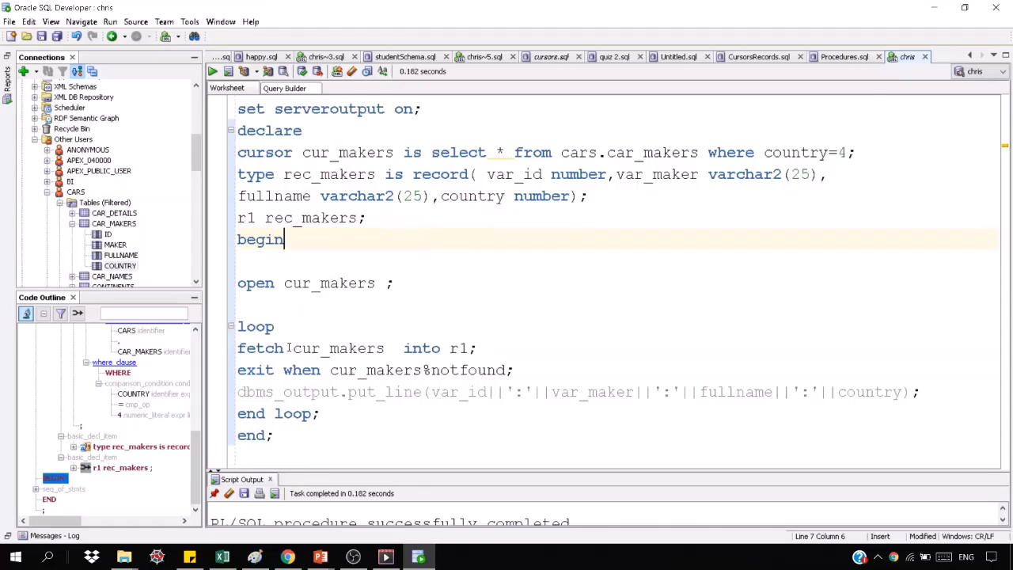
Prefix var_id and var_maker in dbms_output.put_line with 'r1.'.
double_click(459, 393)
text(r1.)
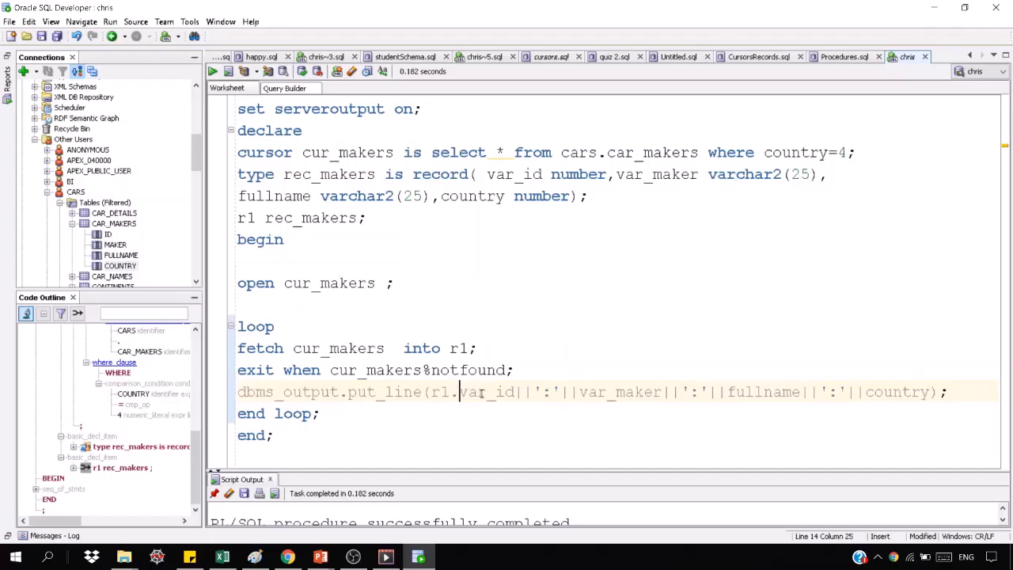
click(582, 392)
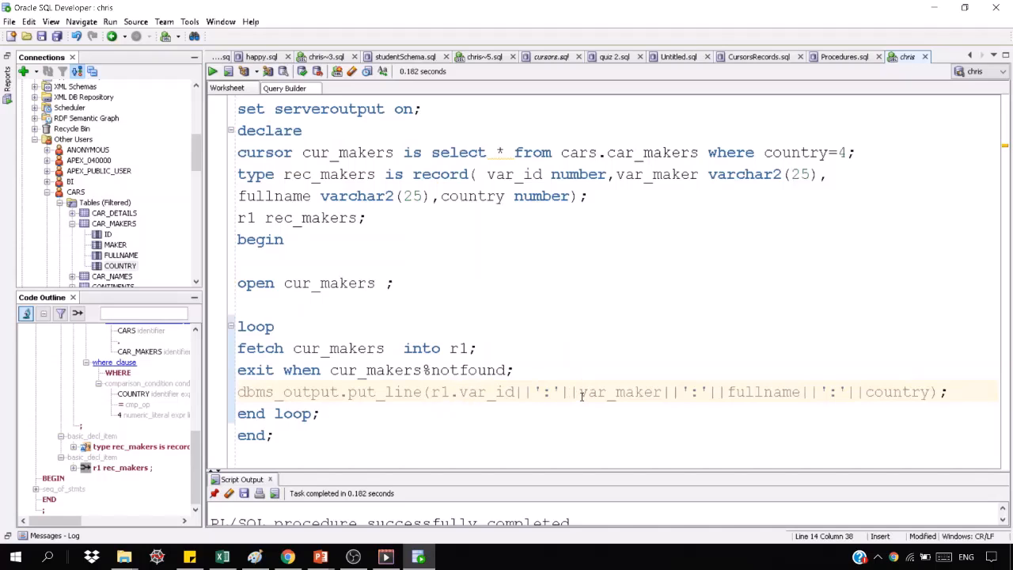
text(r1.)
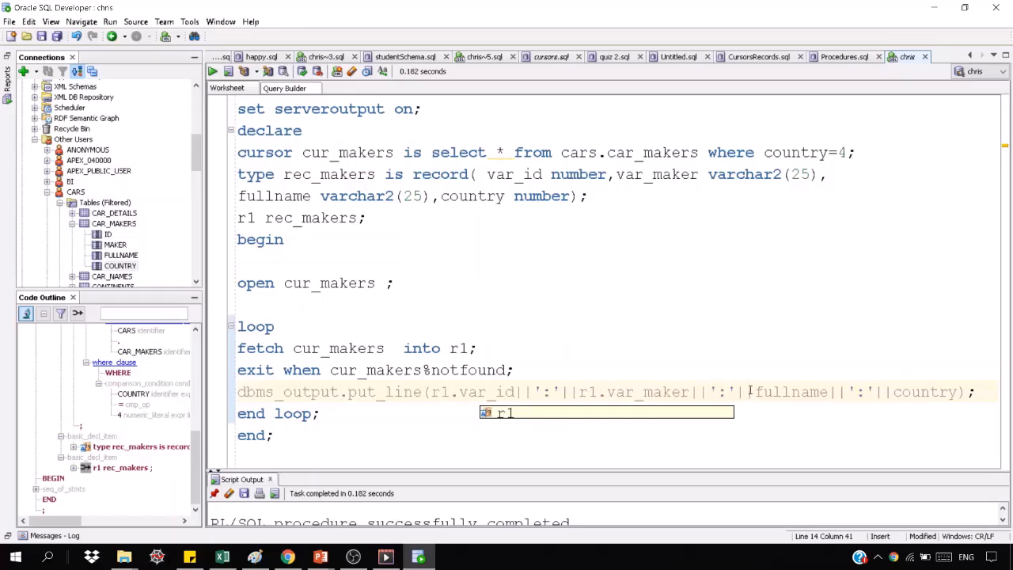
text(r1.)
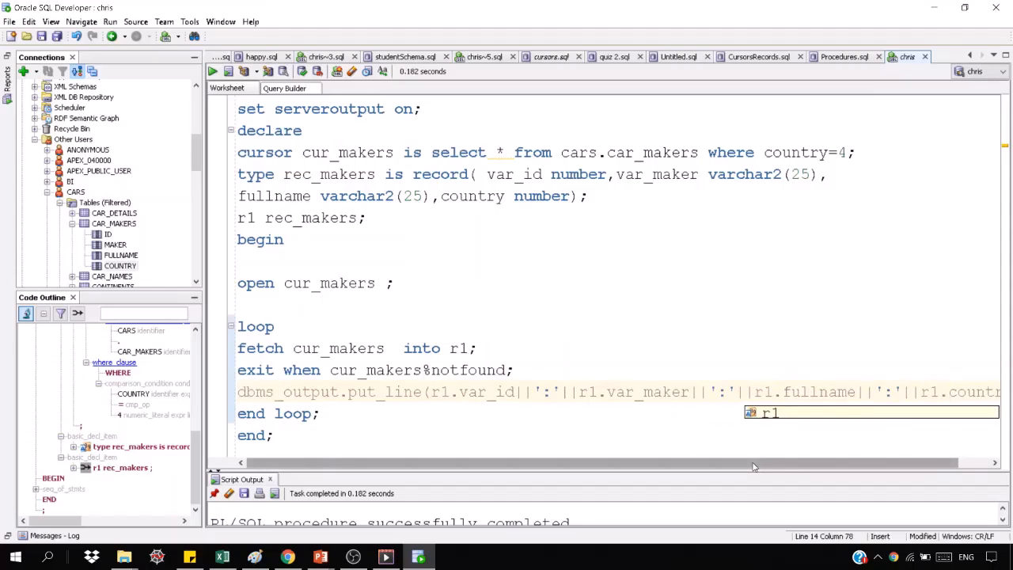
mouse_move(696, 424)
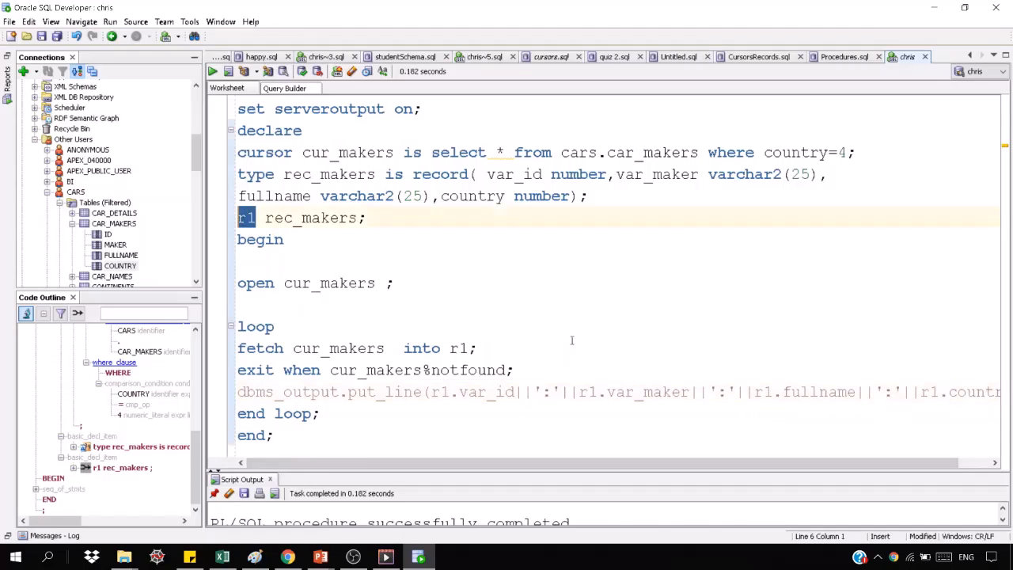
click(261, 434)
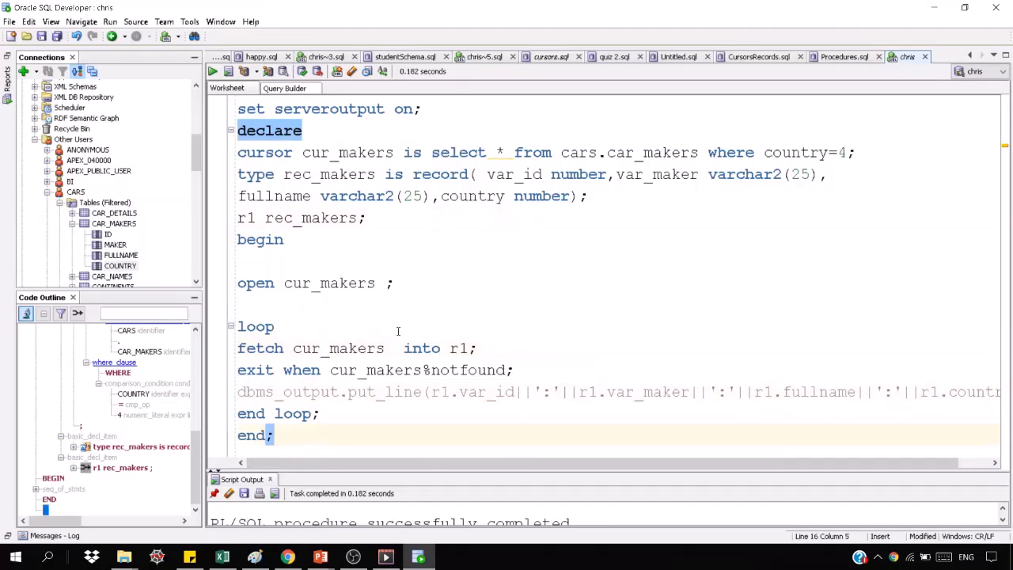
click(496, 152)
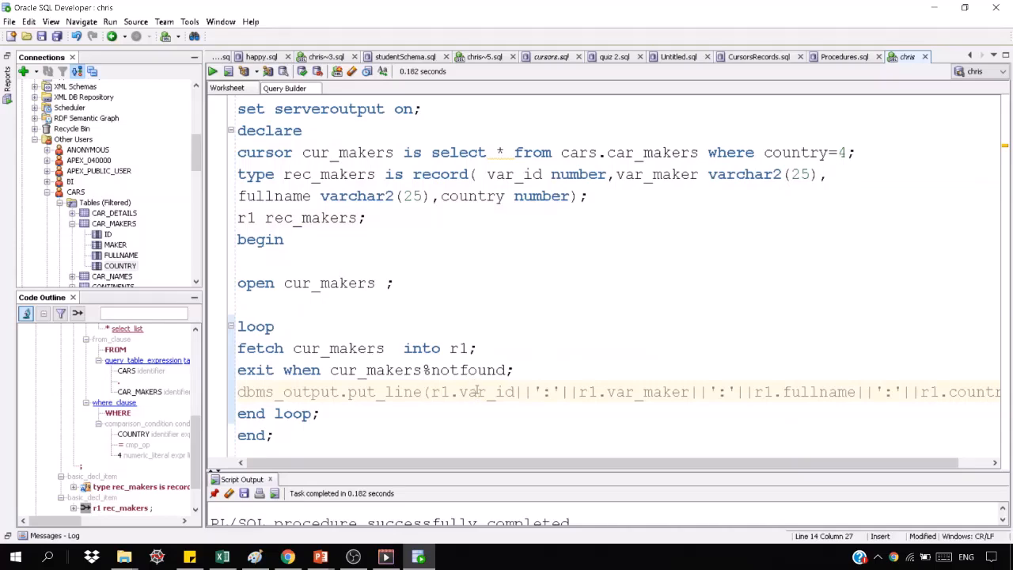
Remove the fullname and country parts so only r1.var_id||':'||r1.var_maker is printed.
drag(709, 393, 839, 393)
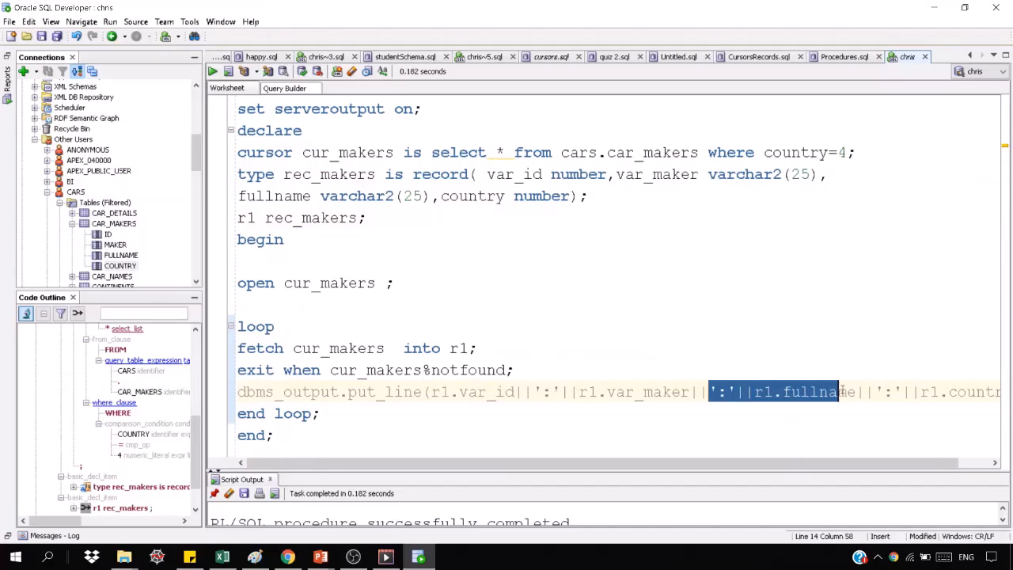
scroll(right, 3)
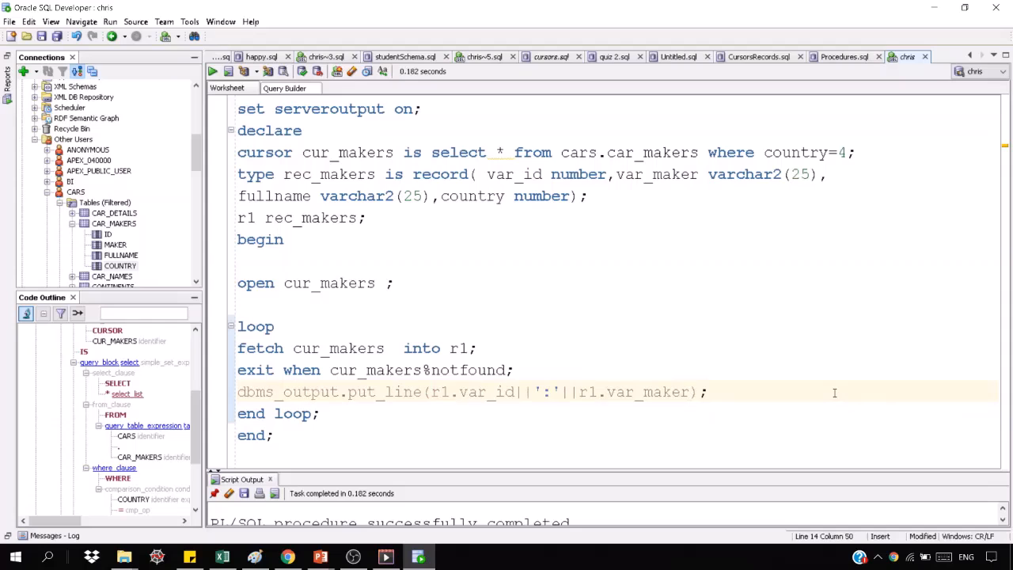
double_click(459, 348)
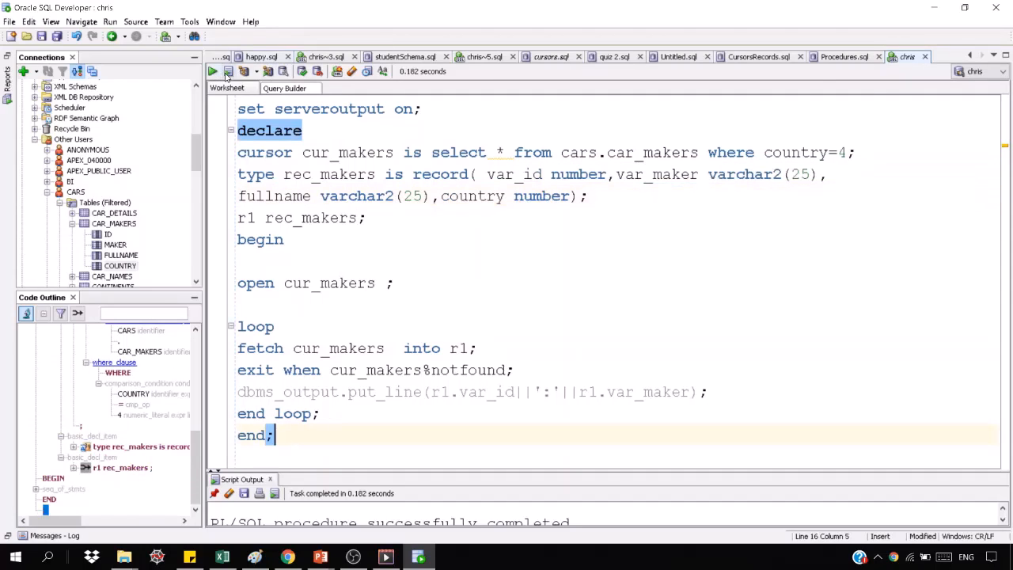
Run the block, listing 8:nissan, 11:honda, 12:mazda, 18:subaru and 19:toyota.
click(212, 71)
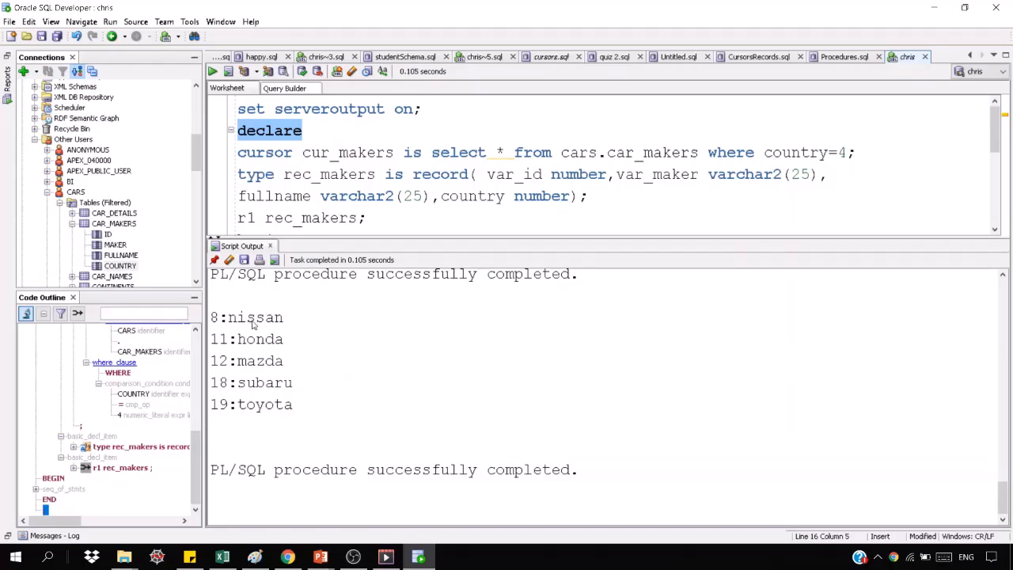
mouse_move(231, 367)
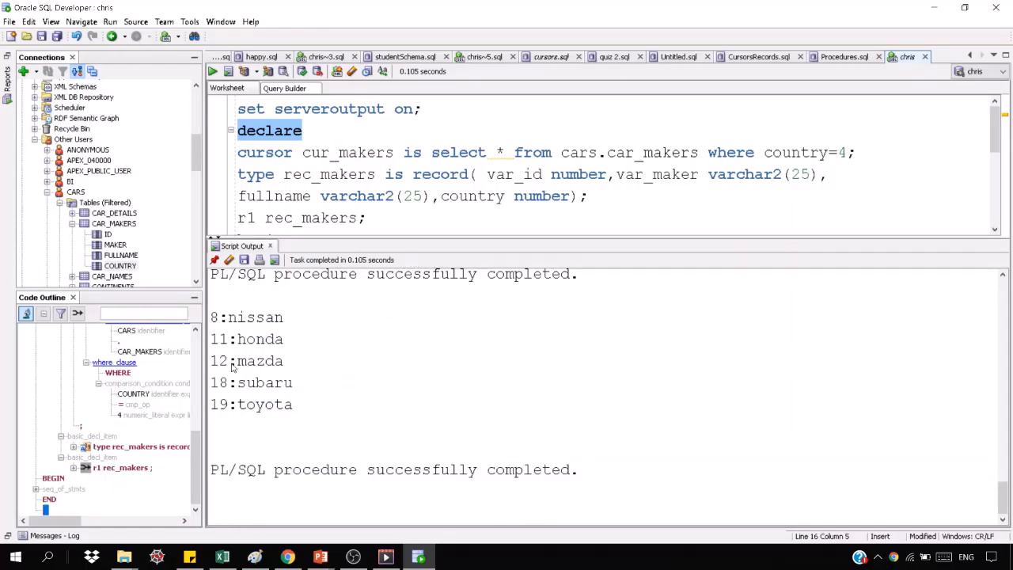